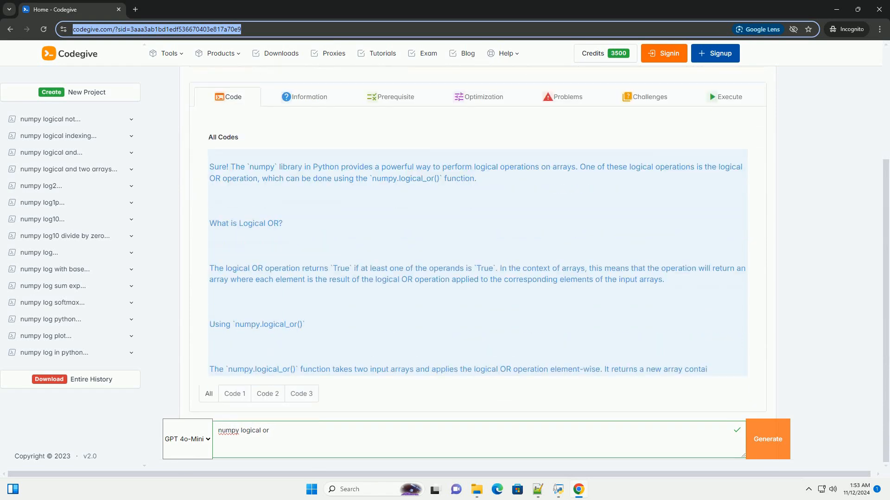
scroll("down", 3)
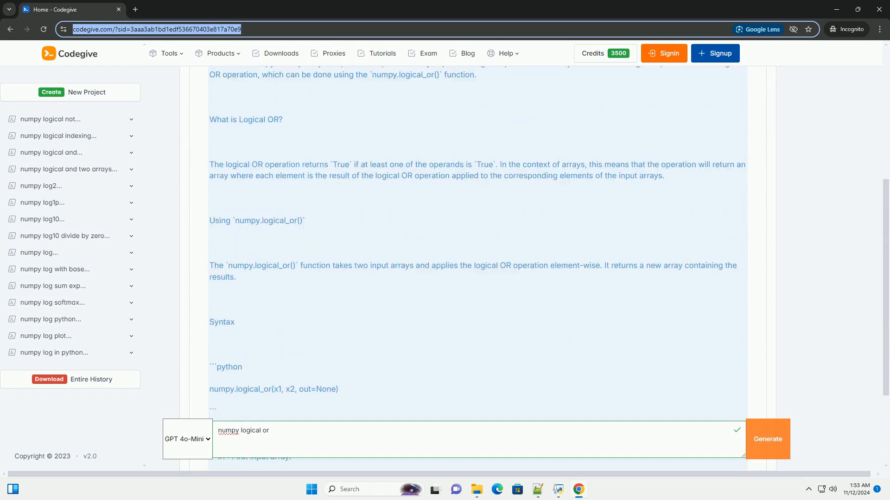
scroll("down", 3)
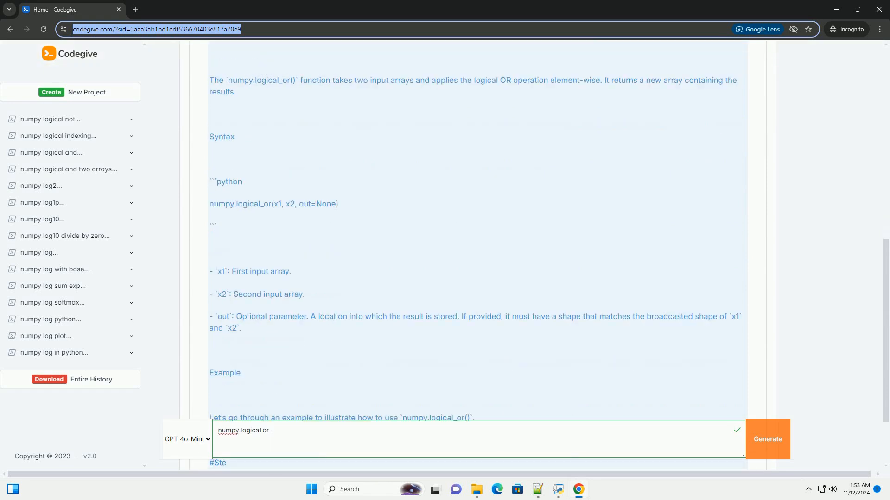
scroll("down", 3)
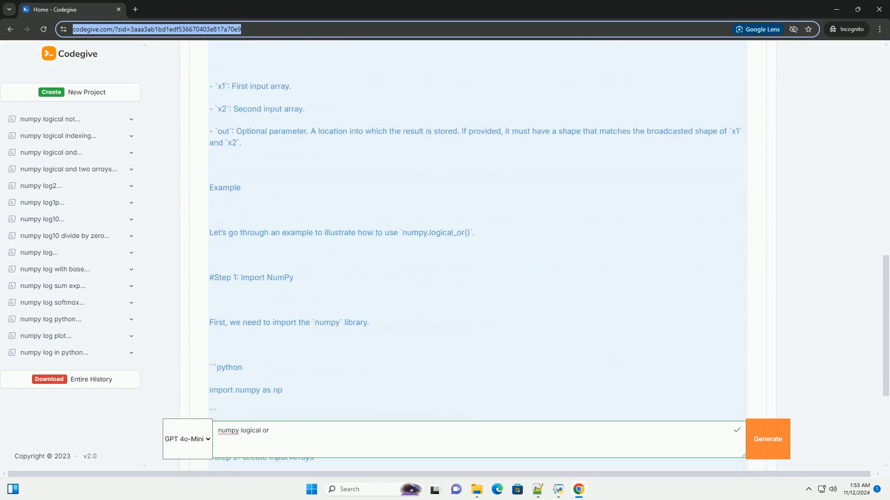
scroll("down", 3)
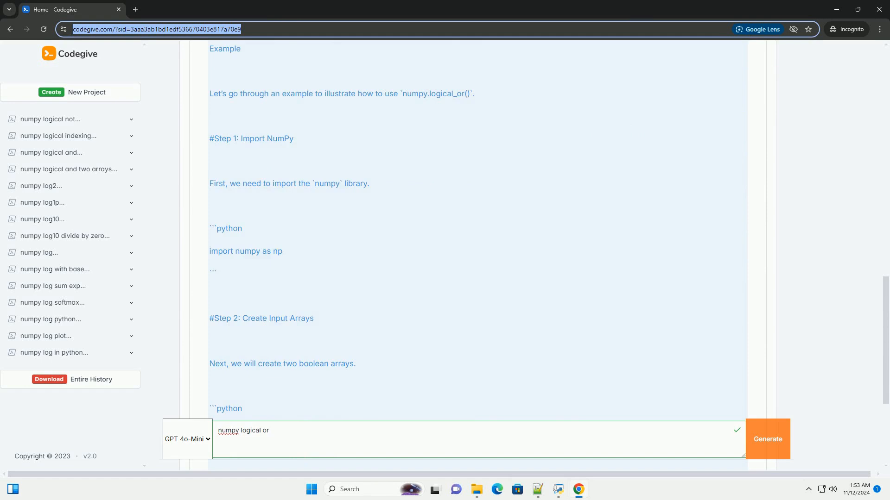
scroll("down", 3)
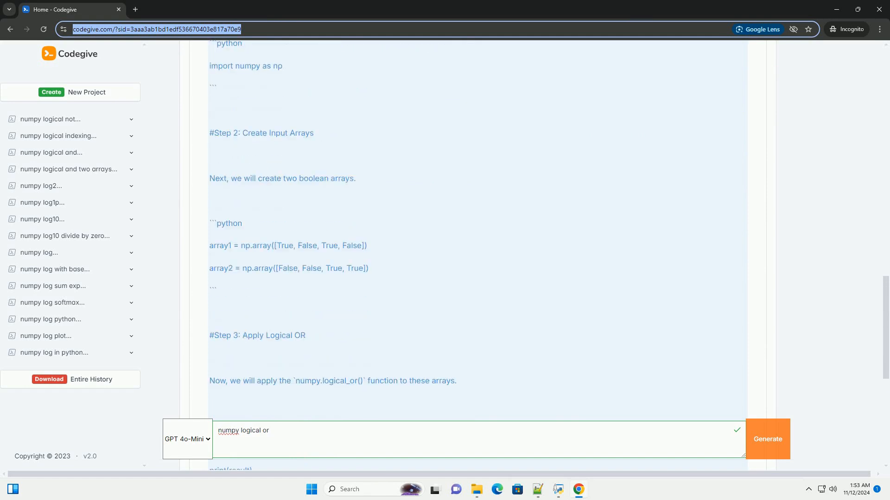
scroll("down", 3)
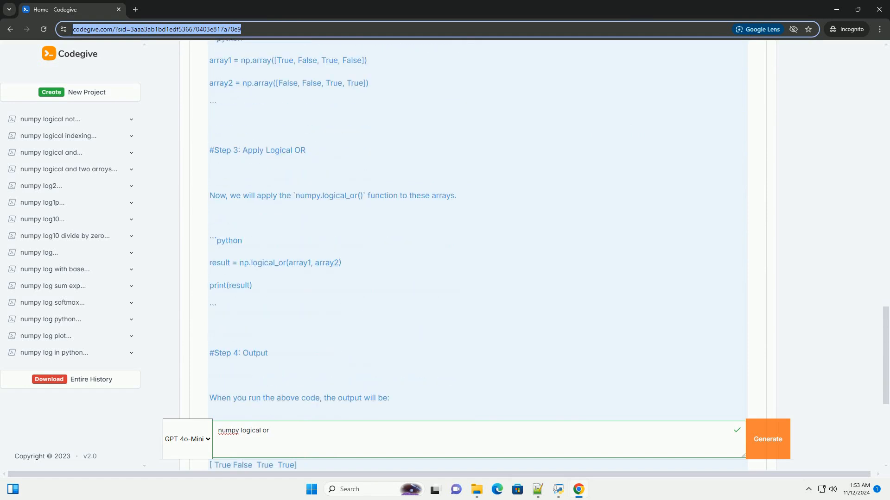
scroll("down", 3)
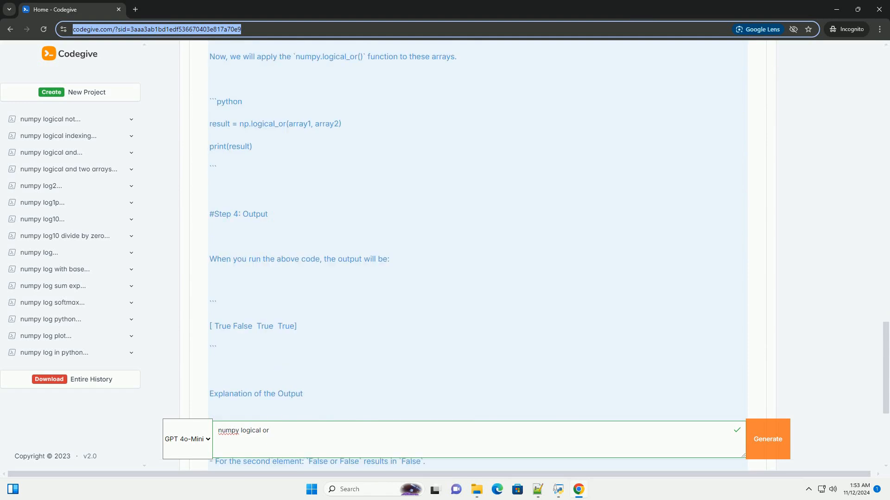
scroll("down", 3)
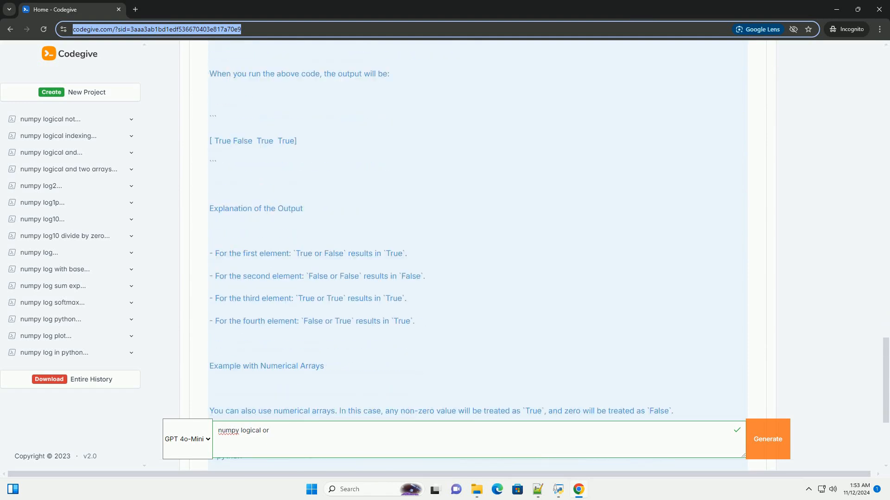
scroll("down", 3)
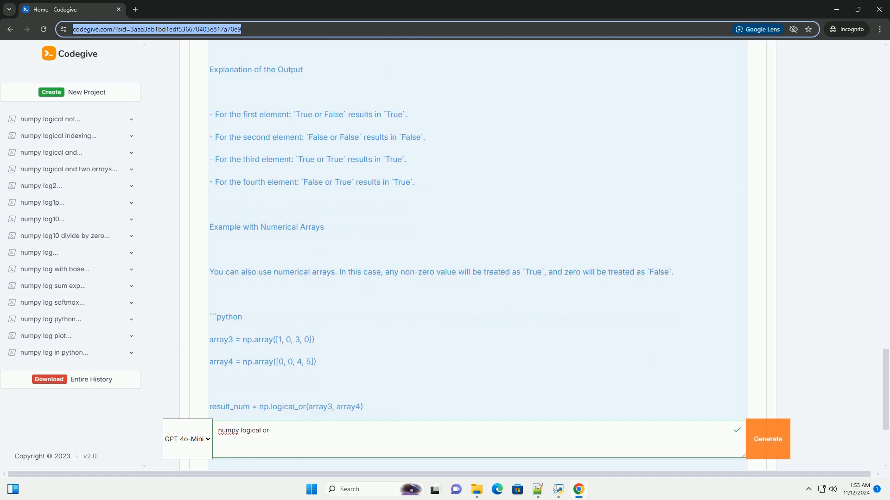
scroll("down", 3)
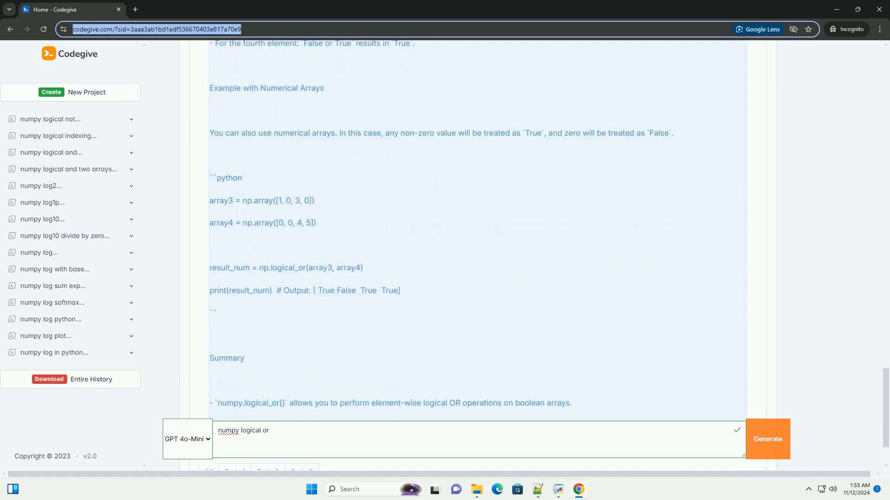
scroll("down", 3)
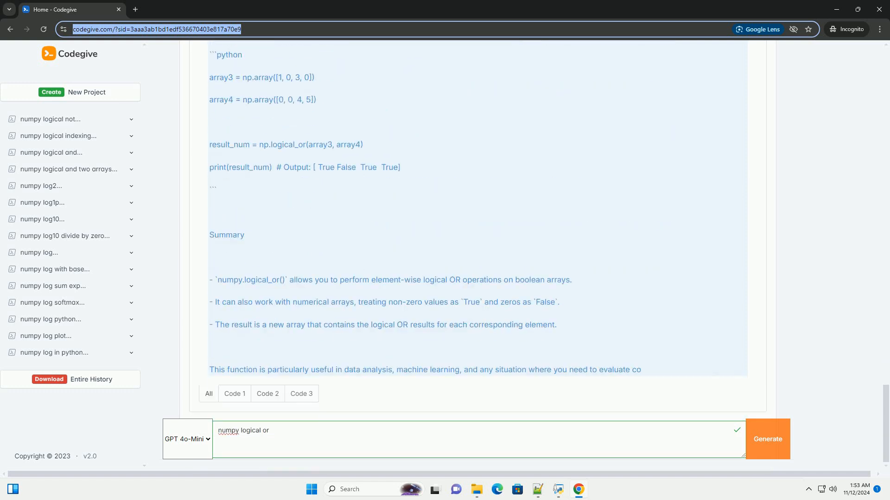